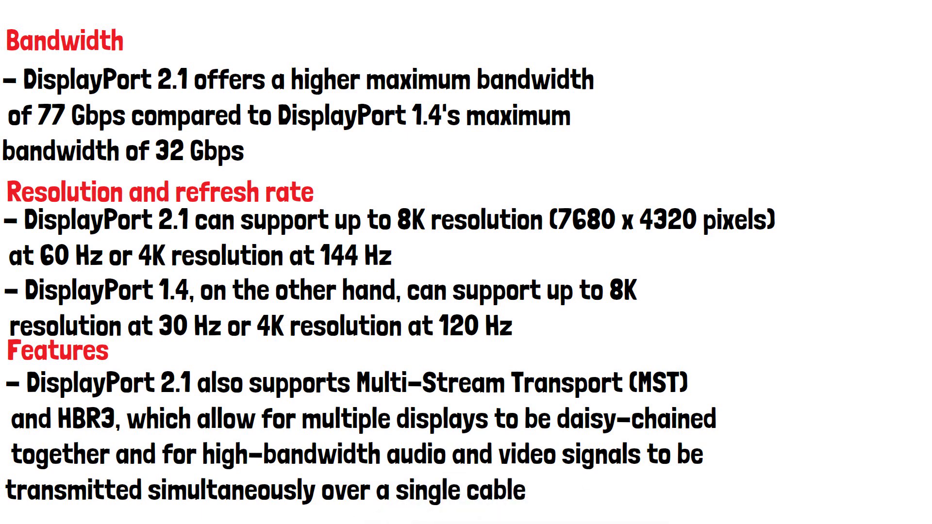
pyautogui.scroll(-3)
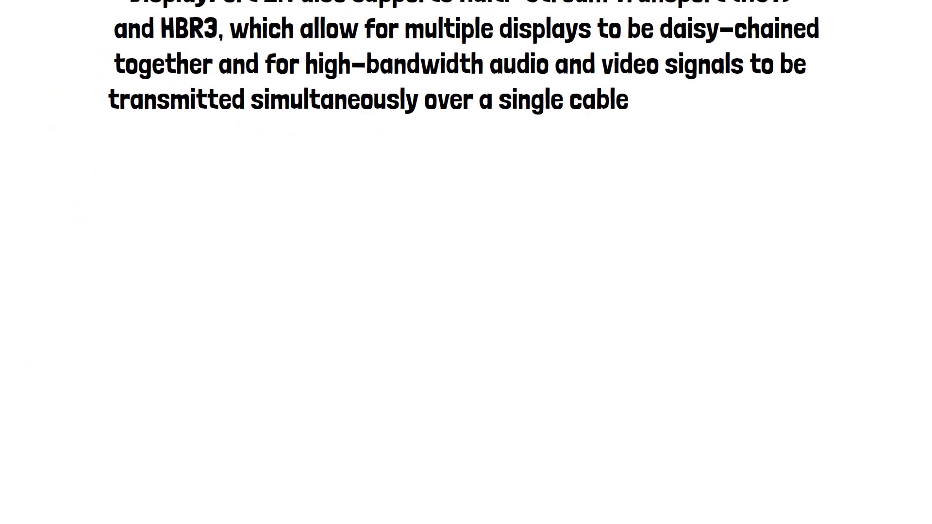